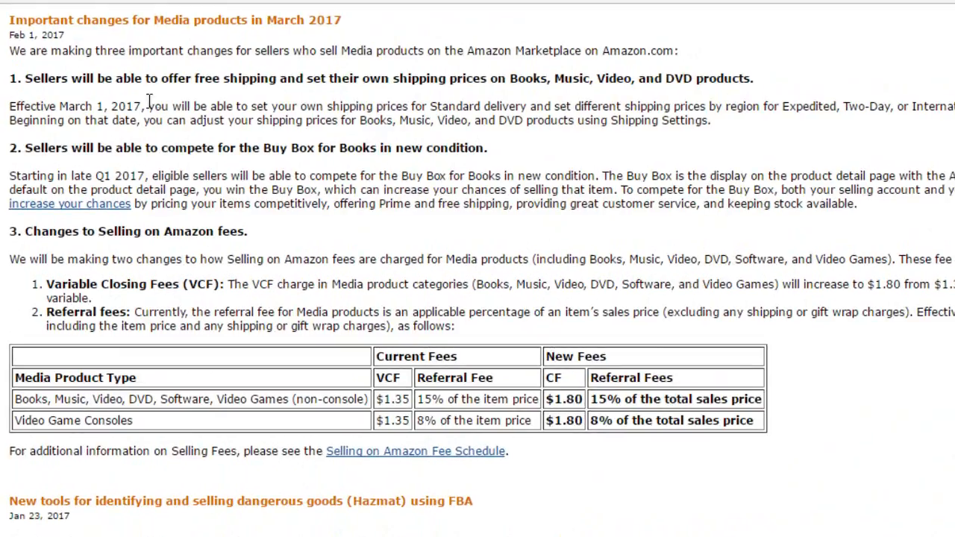
pyautogui.moveTo(302, 99)
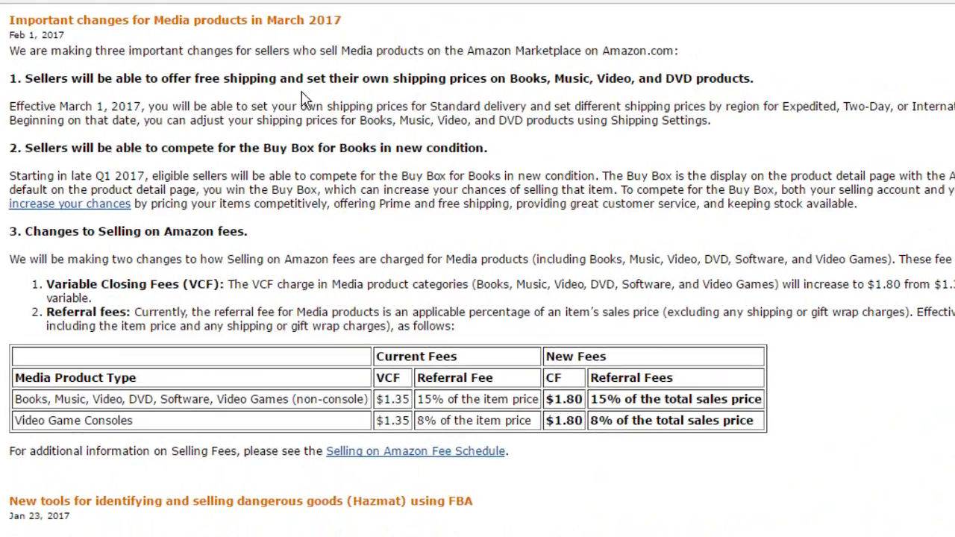
pyautogui.moveTo(514, 103)
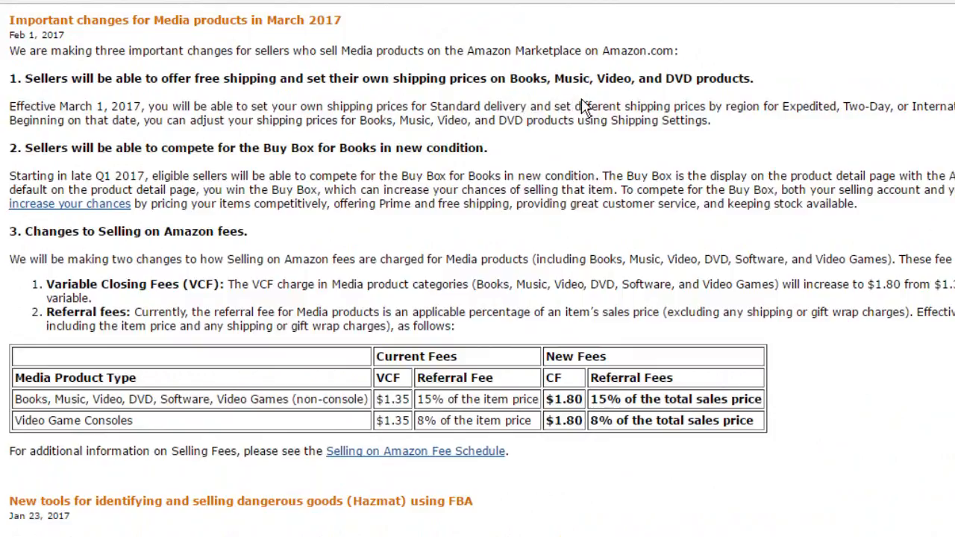
pyautogui.moveTo(69, 108)
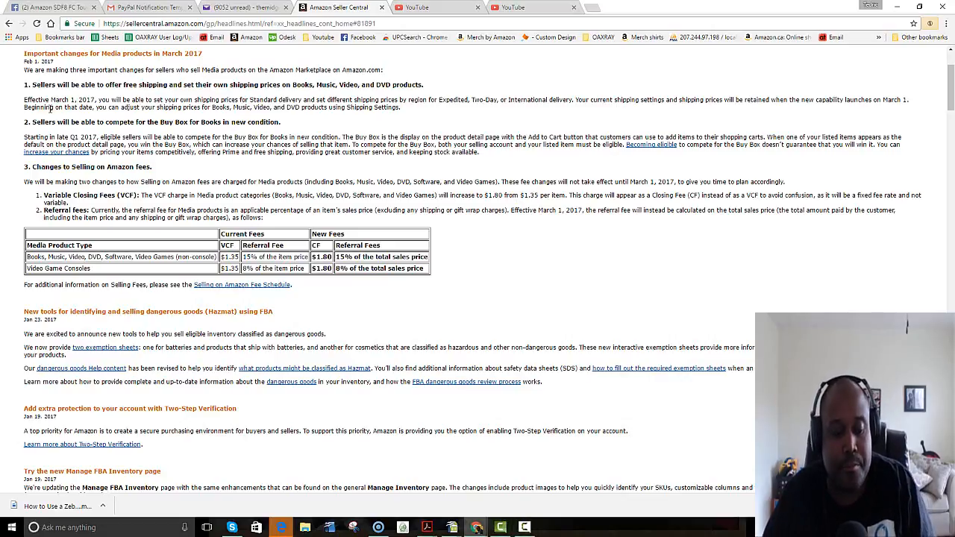
pyautogui.moveTo(72, 125)
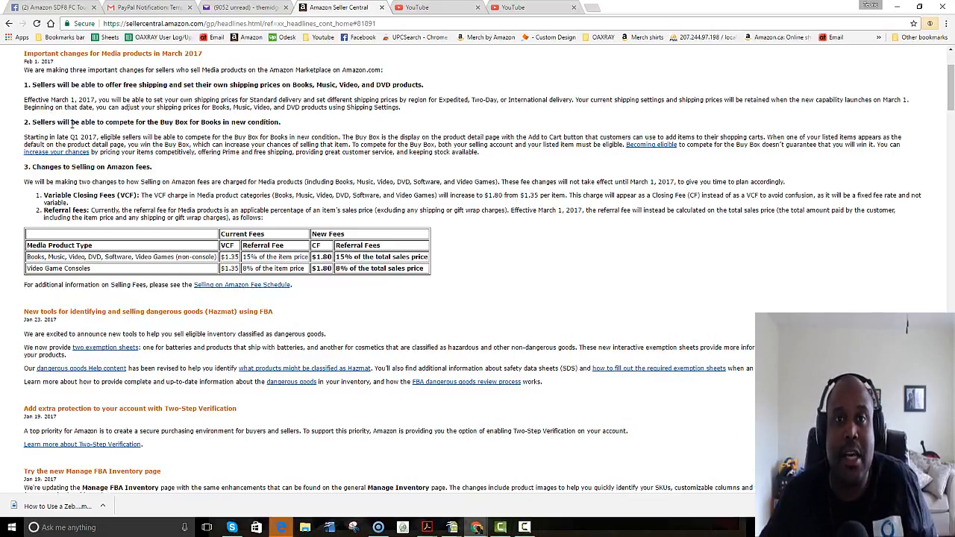